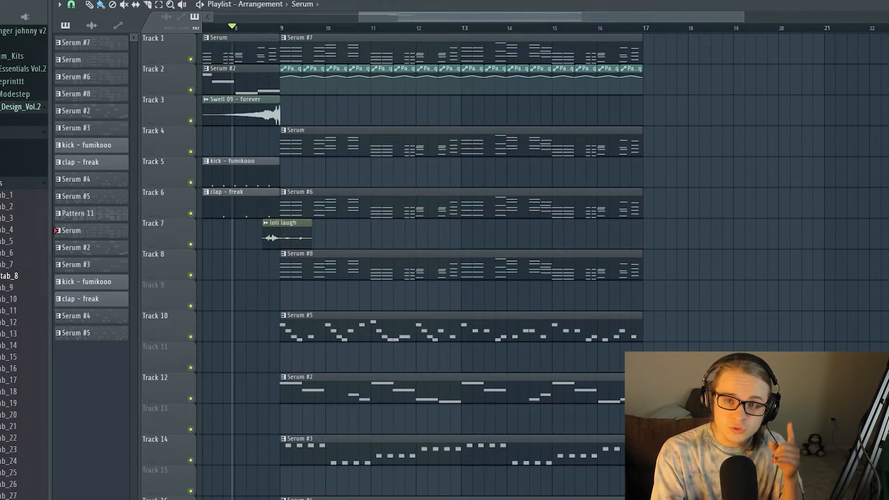
mouse_move(457, 3)
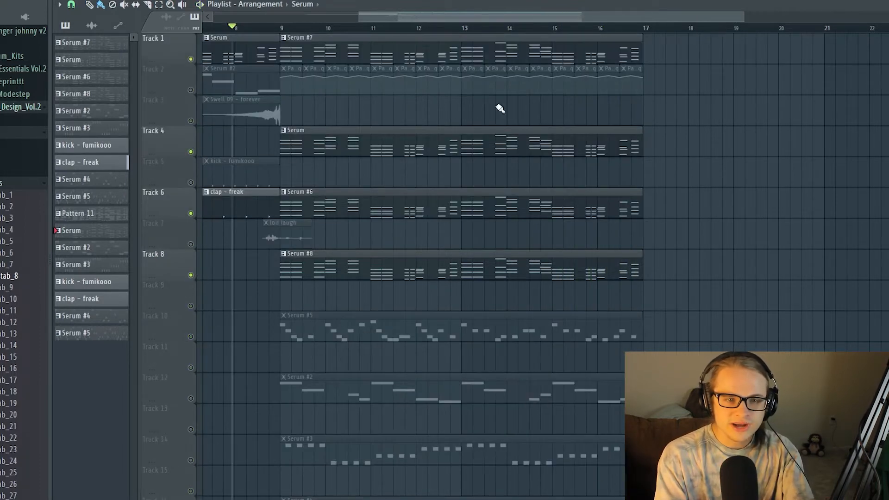
mouse_move(448, 173)
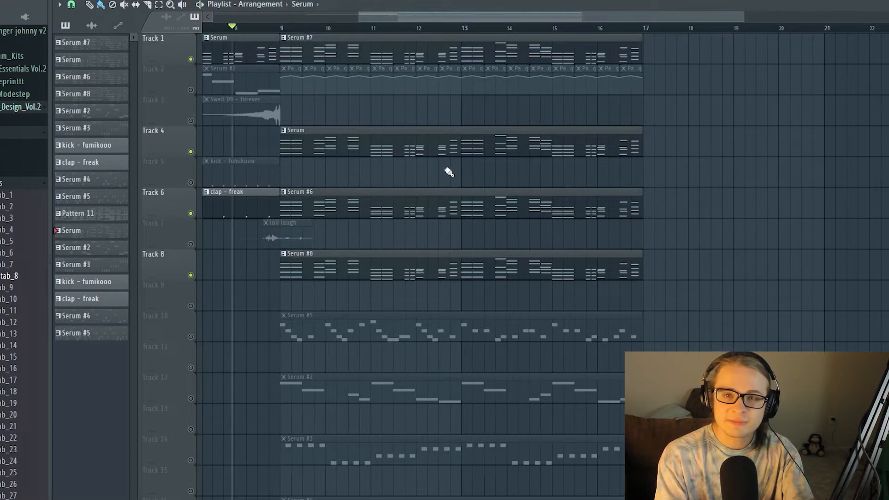
mouse_move(385, 58)
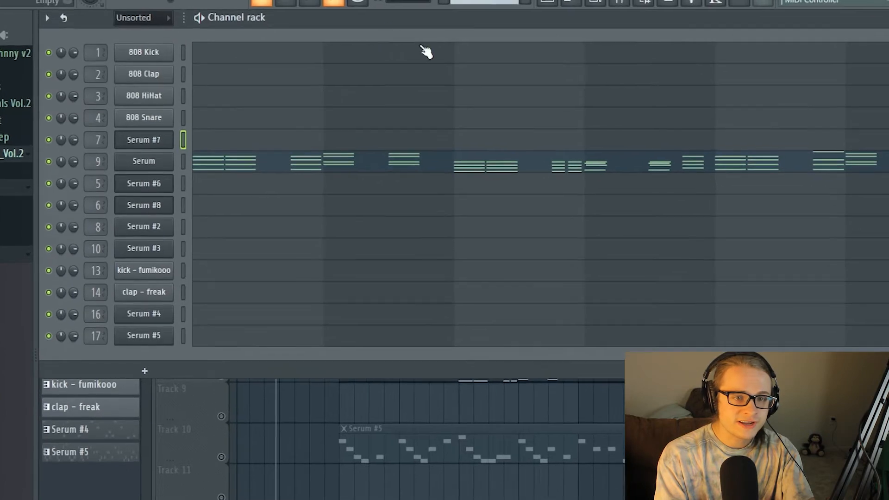
Add a Layer channel from the Channel Rack menu and move it above Serum #7
click(46, 18)
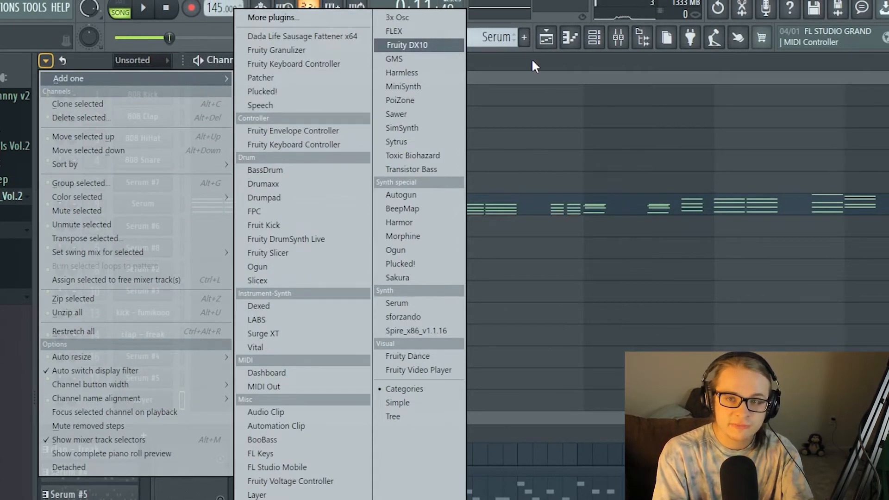
mouse_move(409, 114)
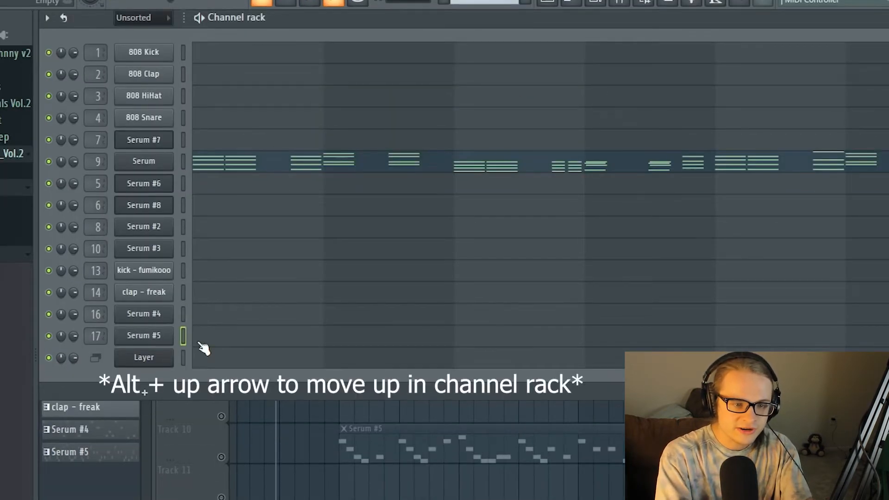
key(alt+up)
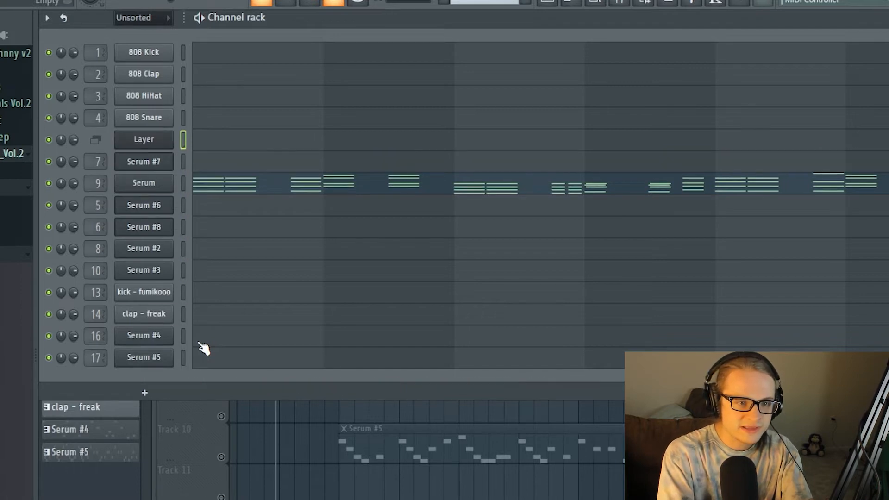
Show the Layer channel's settings window and set it to Detached so it stays floating
click(143, 140)
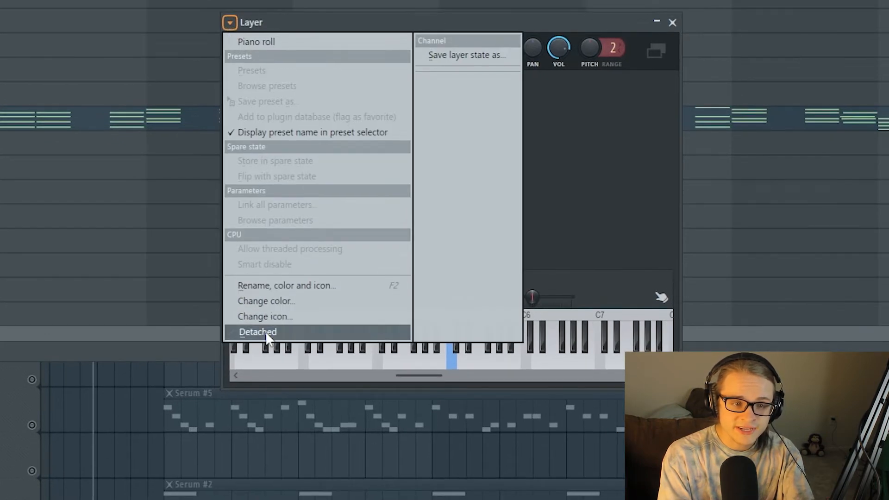
click(257, 331)
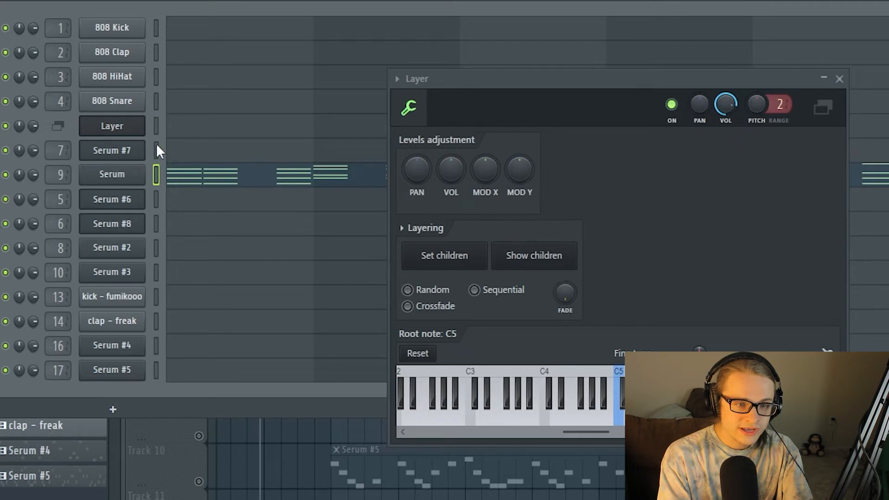
mouse_move(173, 220)
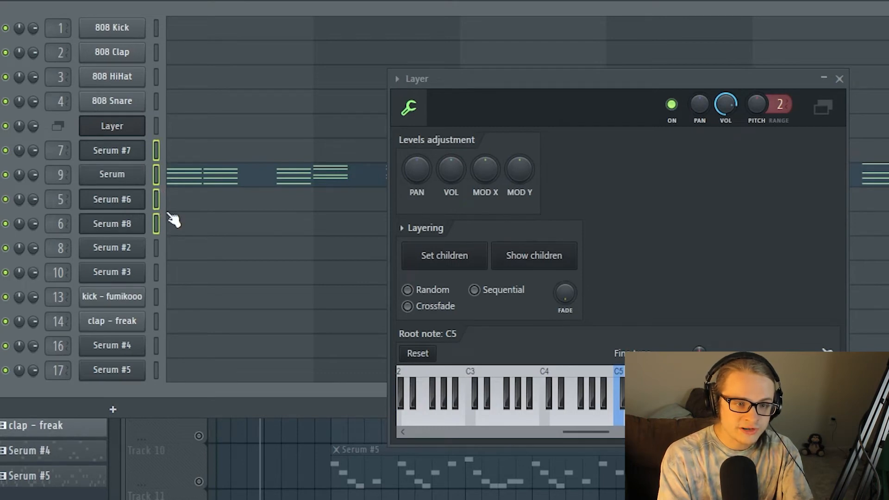
mouse_move(198, 117)
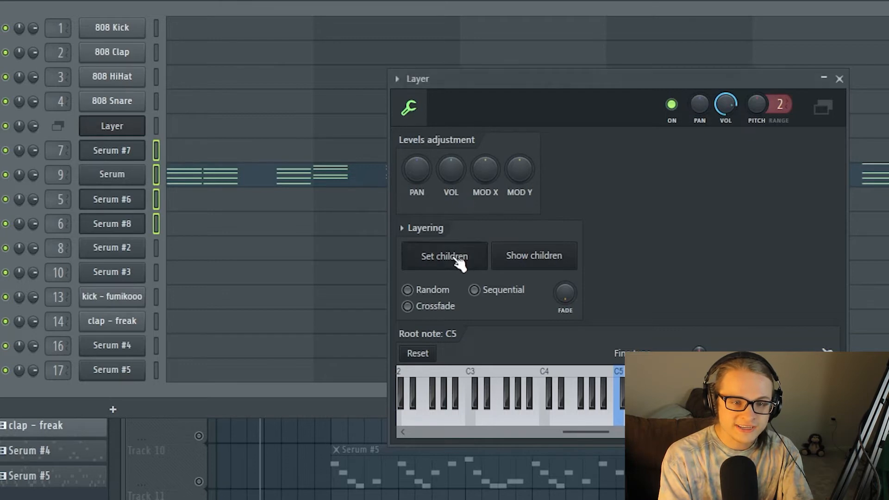
mouse_move(161, 126)
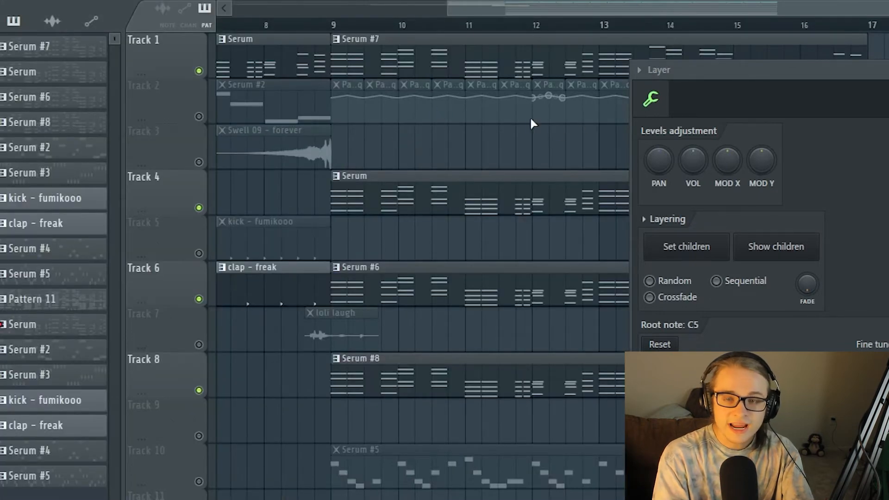
mouse_move(590, 54)
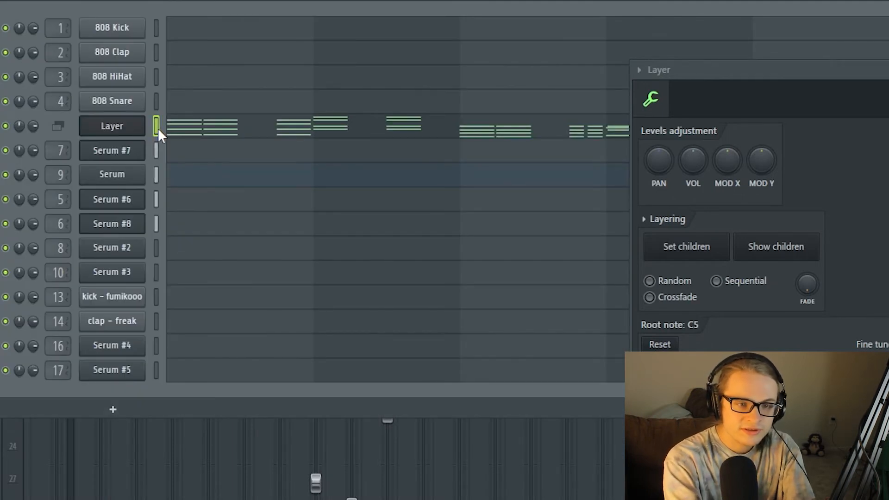
mouse_move(336, 206)
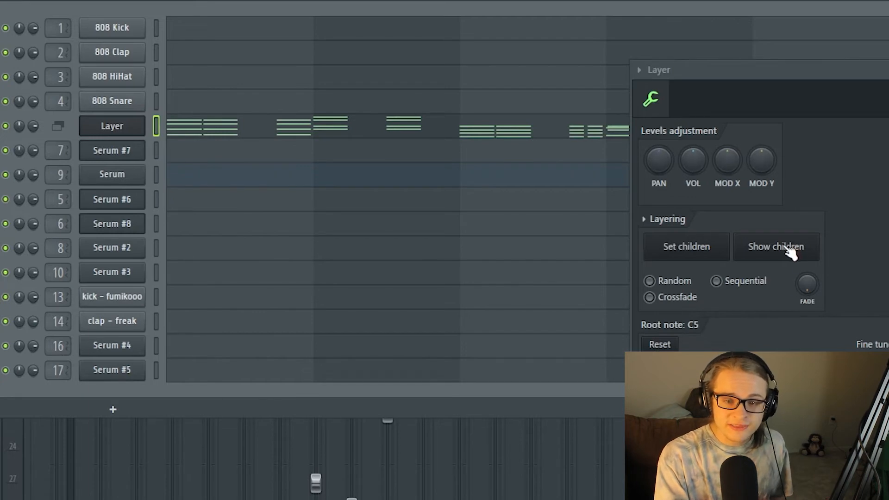
mouse_move(799, 252)
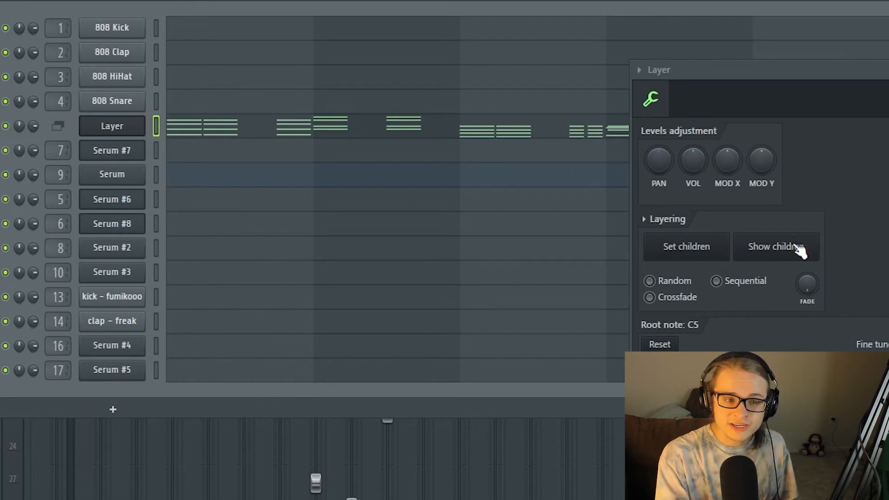
Reveal the Layer's children and switch its layering mode to Random
click(776, 246)
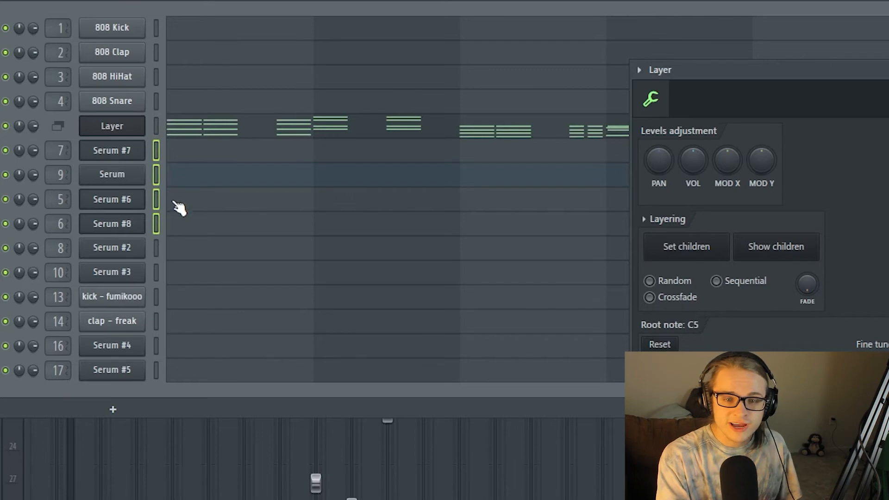
click(650, 280)
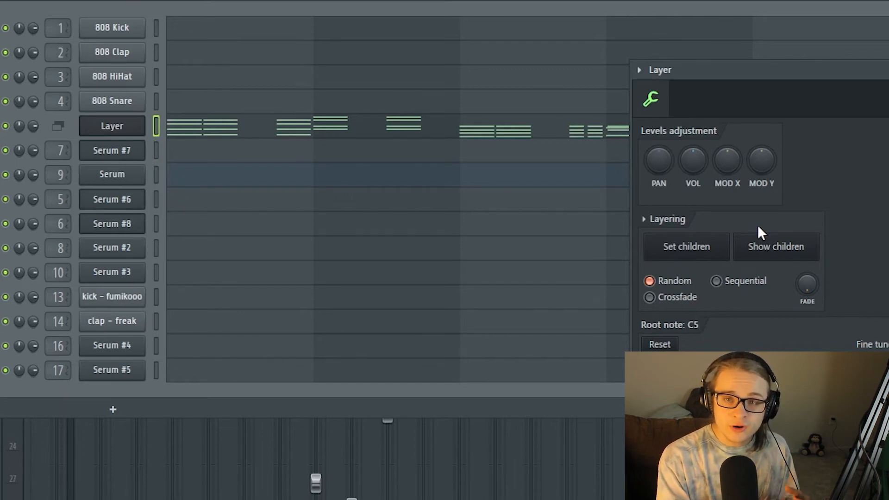
mouse_move(762, 230)
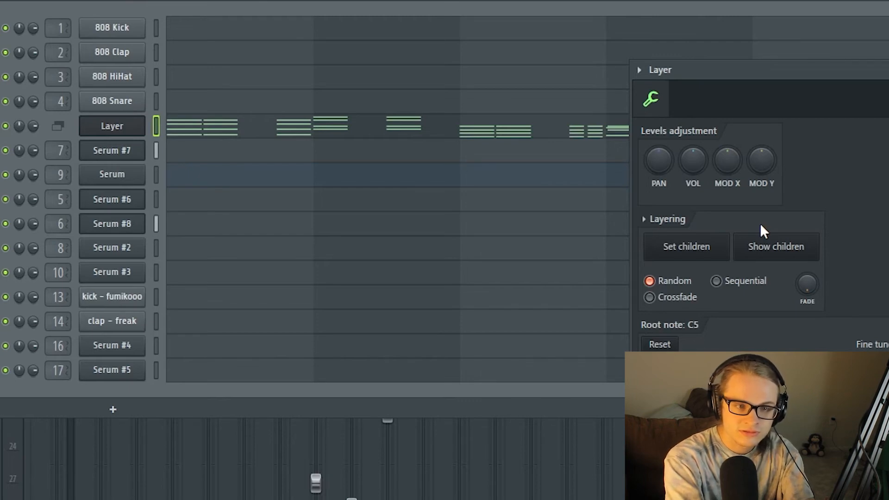
mouse_move(702, 288)
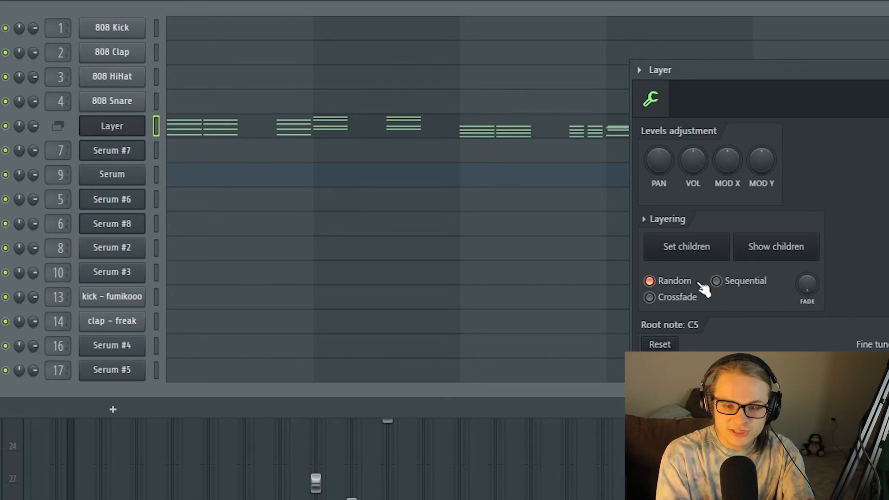